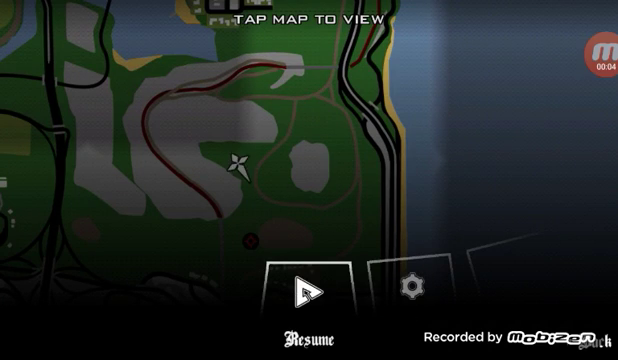
Step: Browse the internal storage folder list showing Pictures, Ringtones and Telltale
{"action": "left_click", "coordinate": [308, 288]}
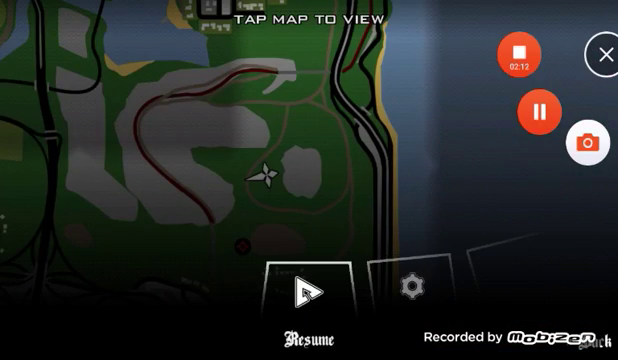
{"action": "left_click", "coordinate": [308, 288]}
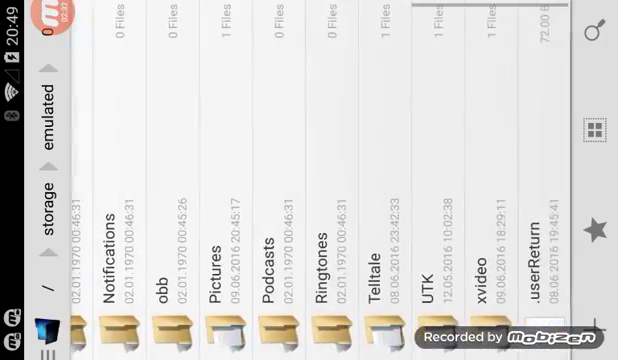
{"action": "scroll", "scroll_direction": "left", "scroll_amount": 3}
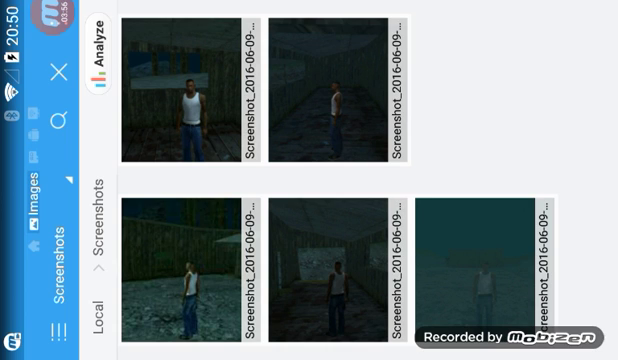
Step: Open a GTA San Andreas screenshot so the app chooser offers Gallery, Photos and ES Image Browser
{"action": "left_click", "coordinate": [184, 100]}
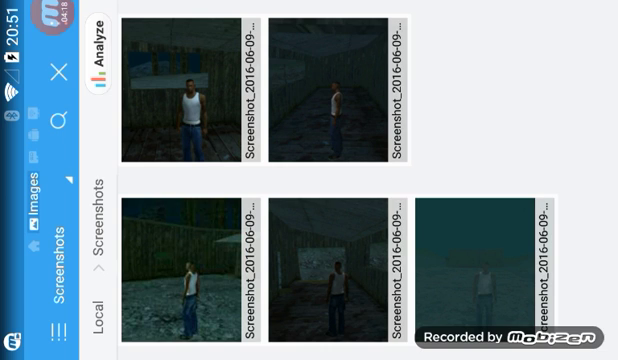
{"action": "left_click", "coordinate": [184, 84]}
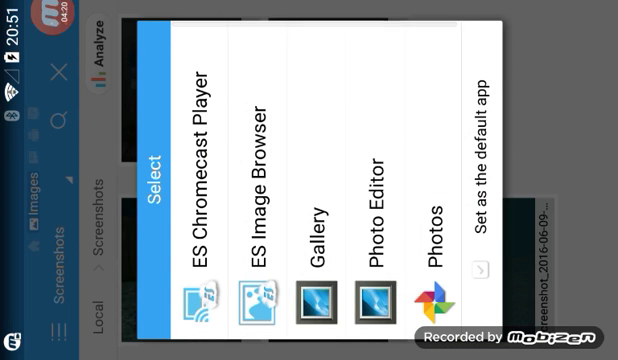